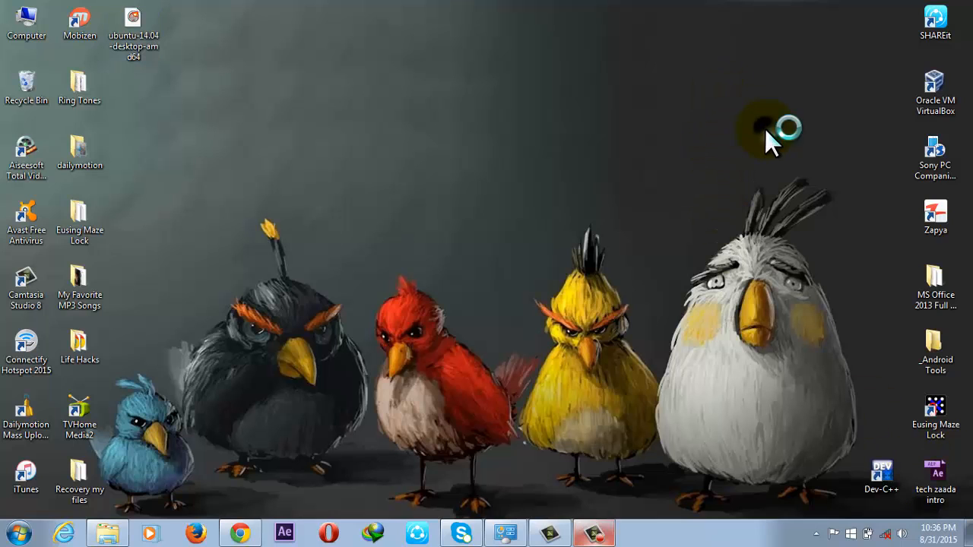
- Launch Oracle VM VirtualBox from the desktop and start creating a new virtual machine
click(134, 28)
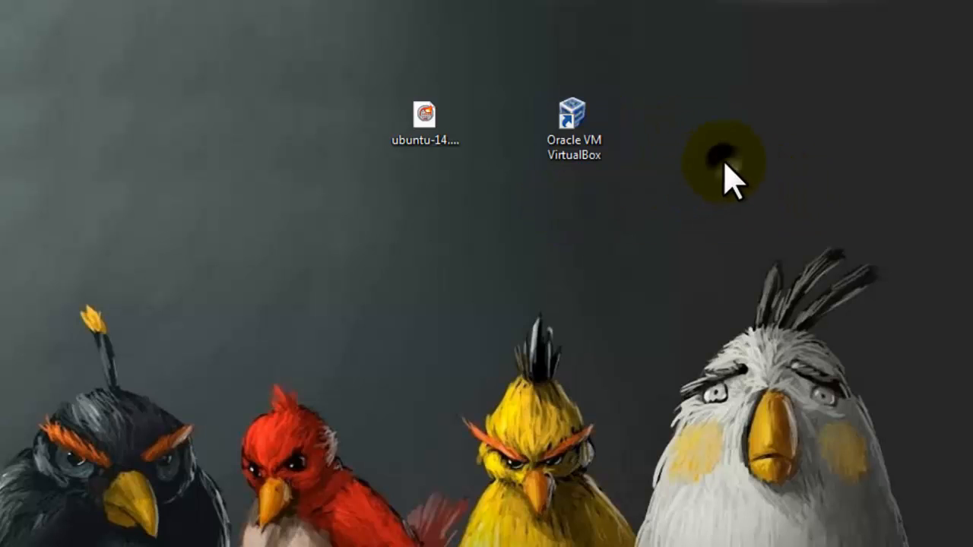
click(576, 121)
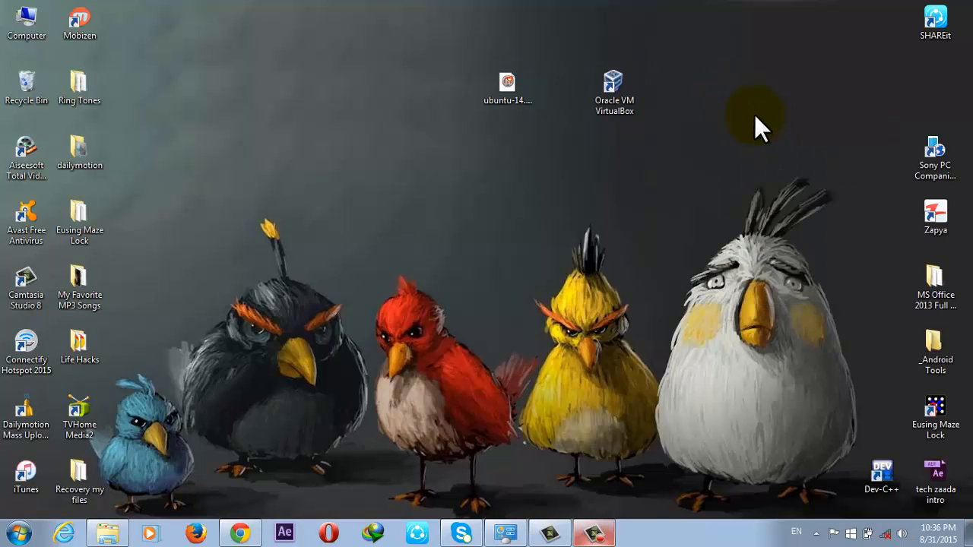
double_click(614, 79)
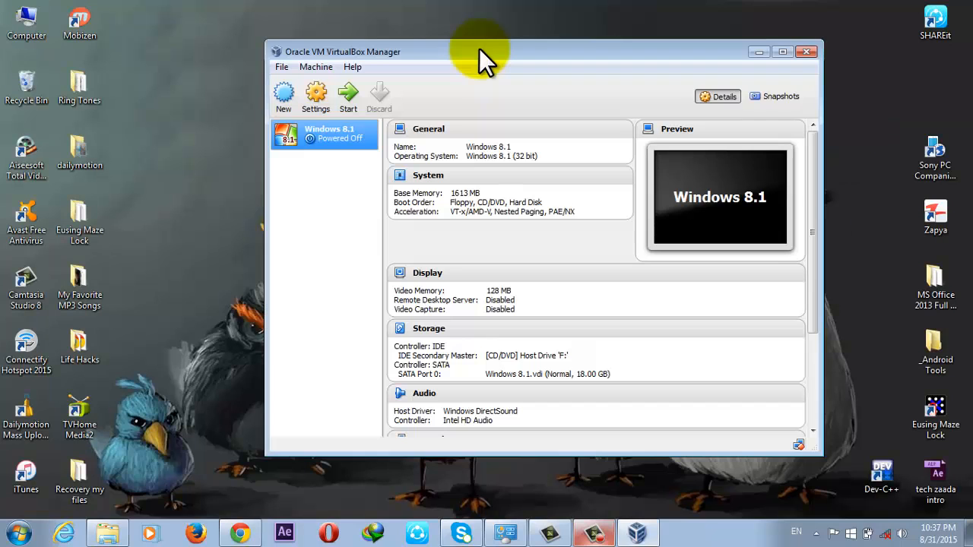
mouse_move(283, 91)
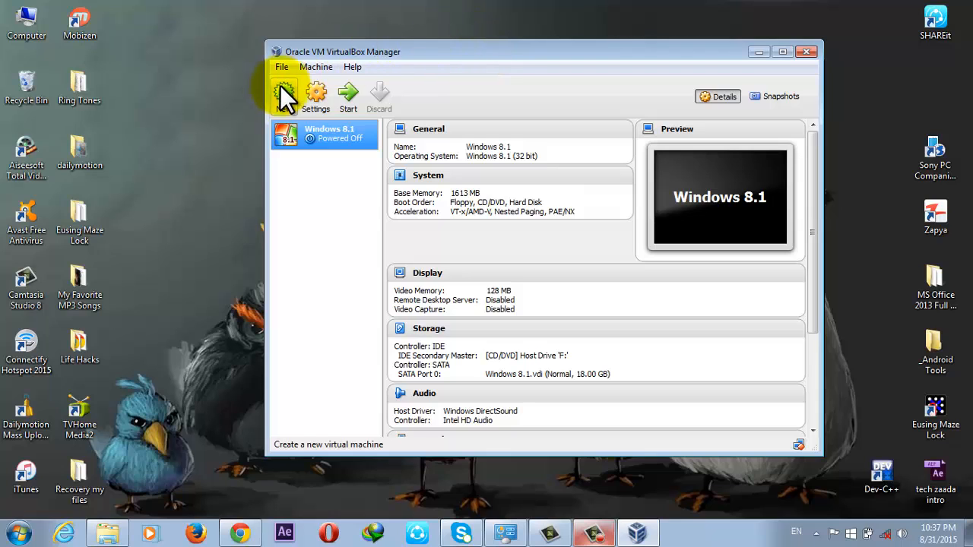
click(283, 92)
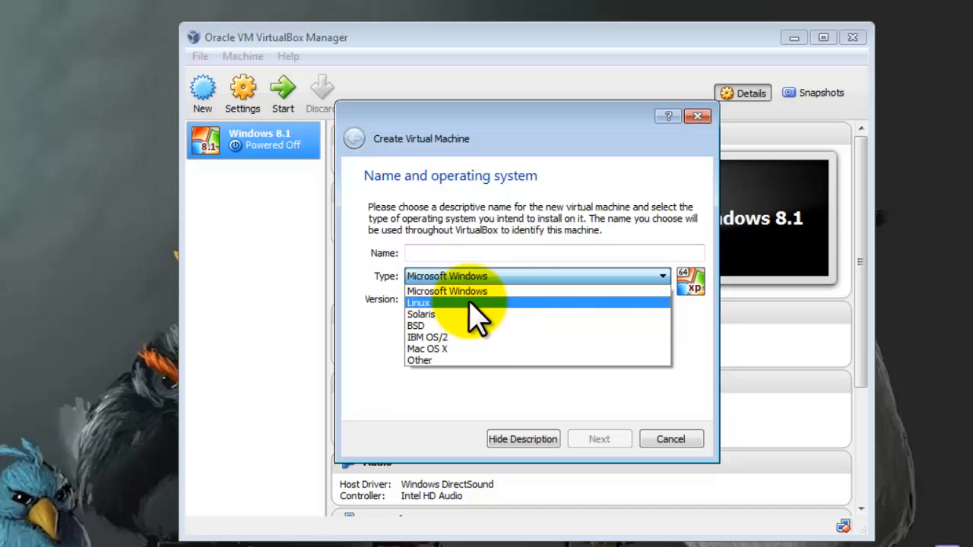
- Name the machine 'Linux OS' with type Linux, version Ubuntu (64 bit)
click(418, 303)
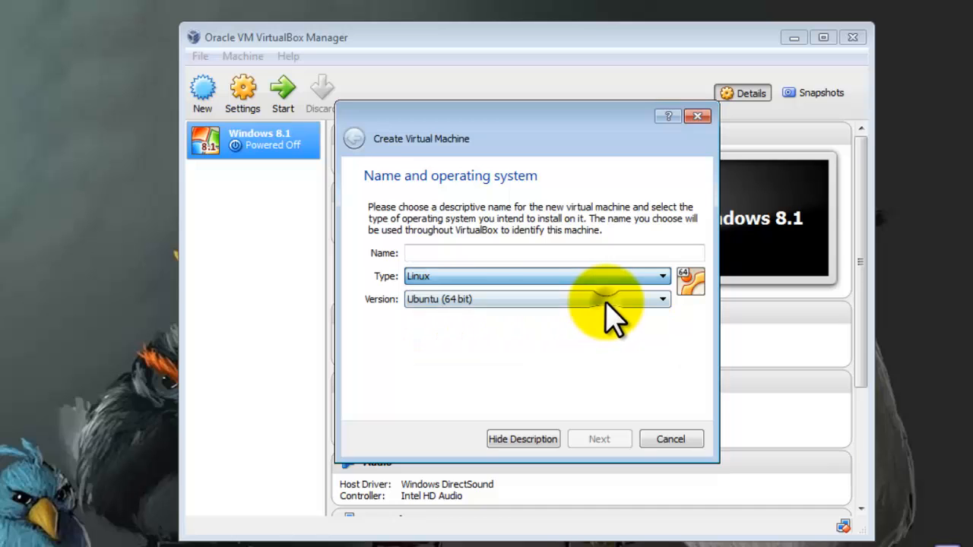
click(659, 298)
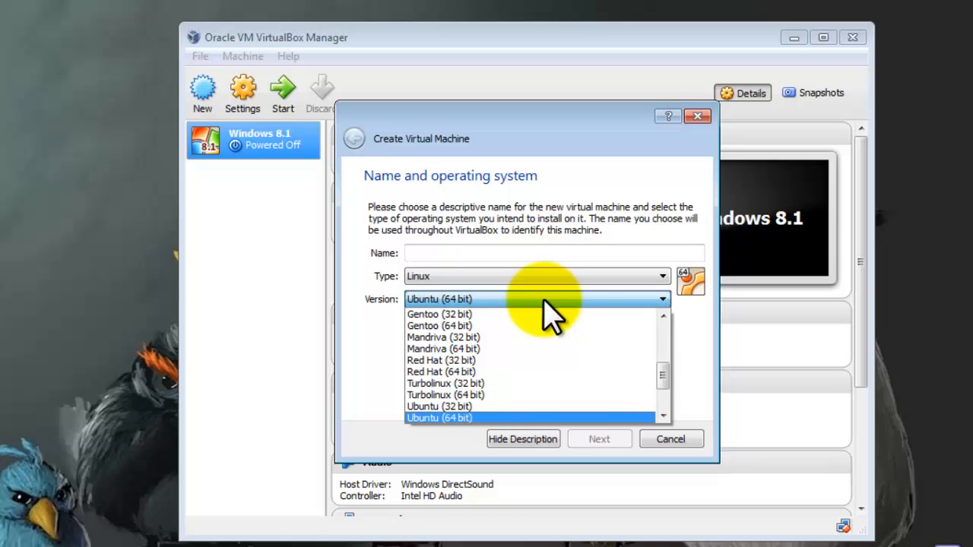
mouse_move(494, 429)
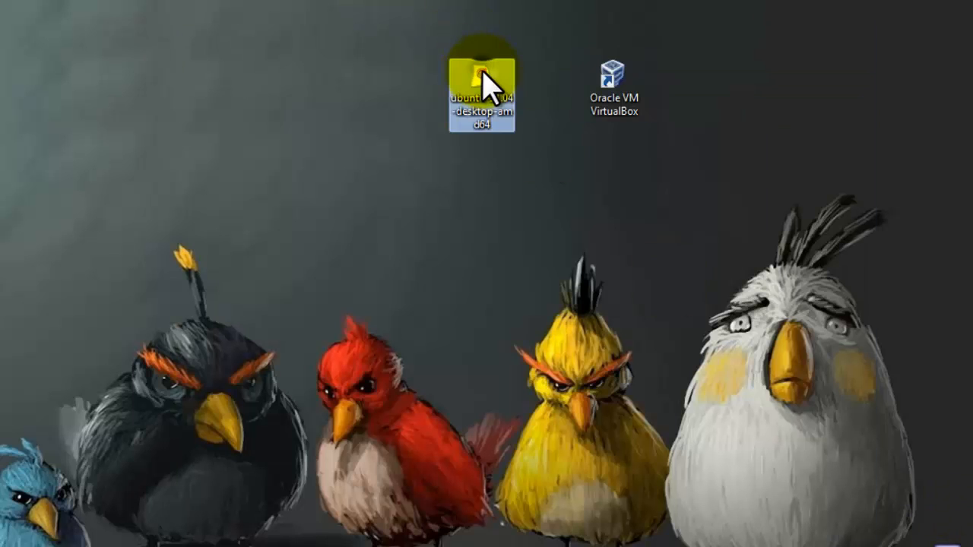
mouse_move(499, 137)
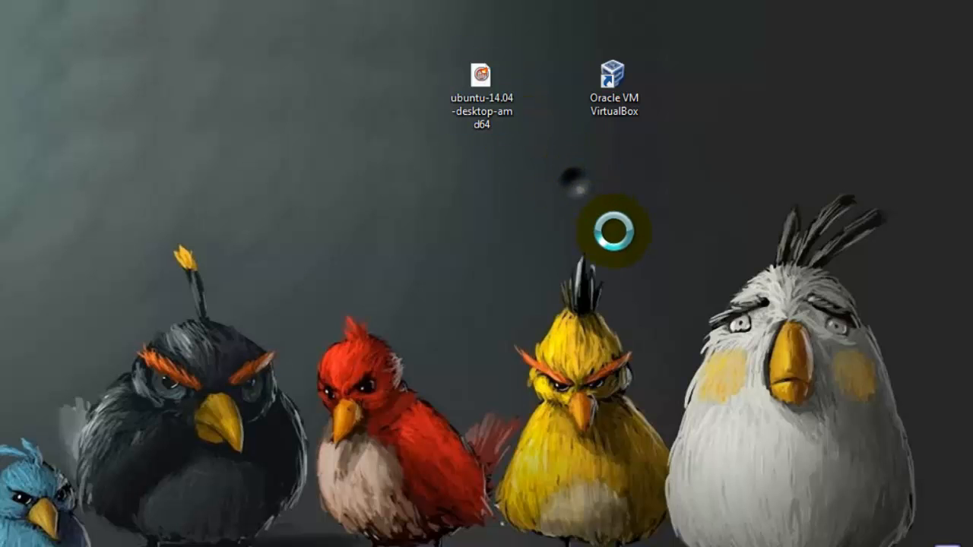
click(202, 86)
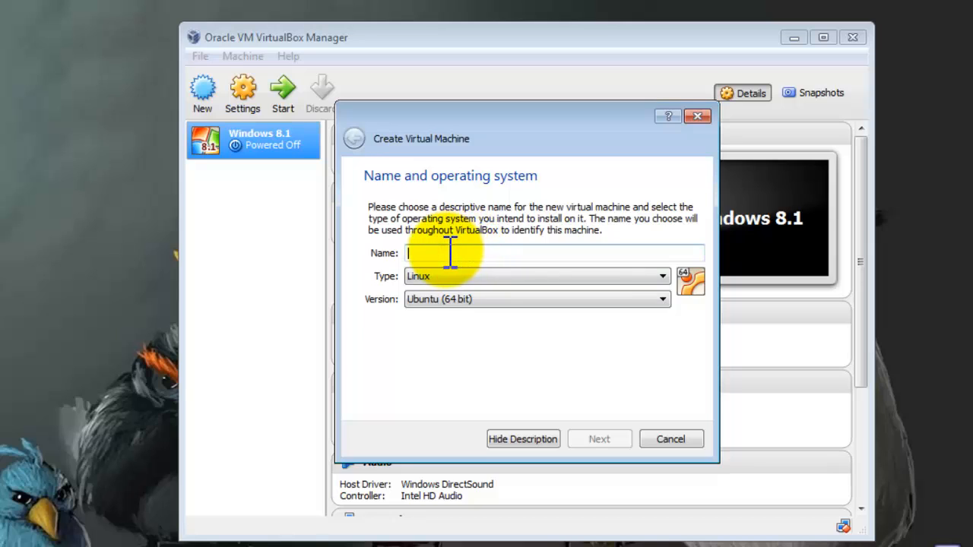
text(Linux)
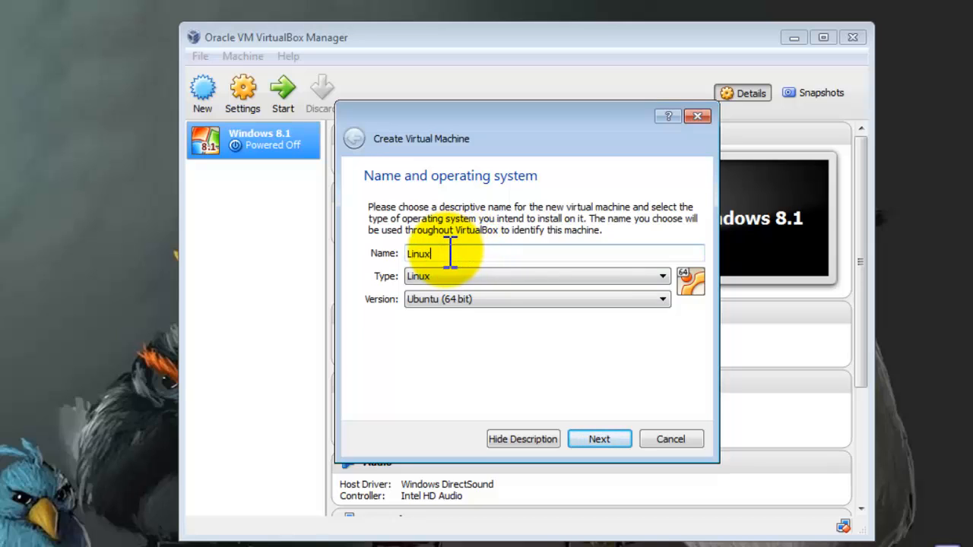
text(OS)
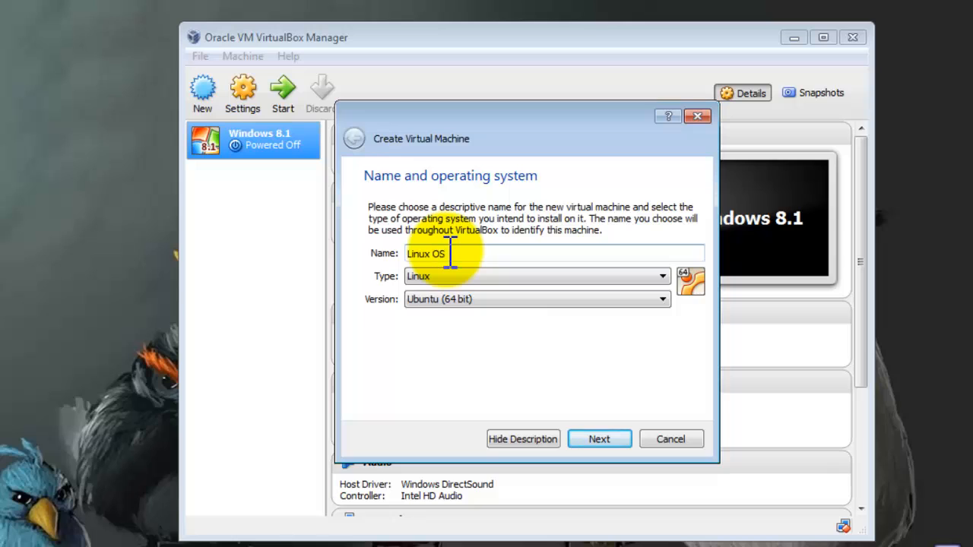
click(599, 438)
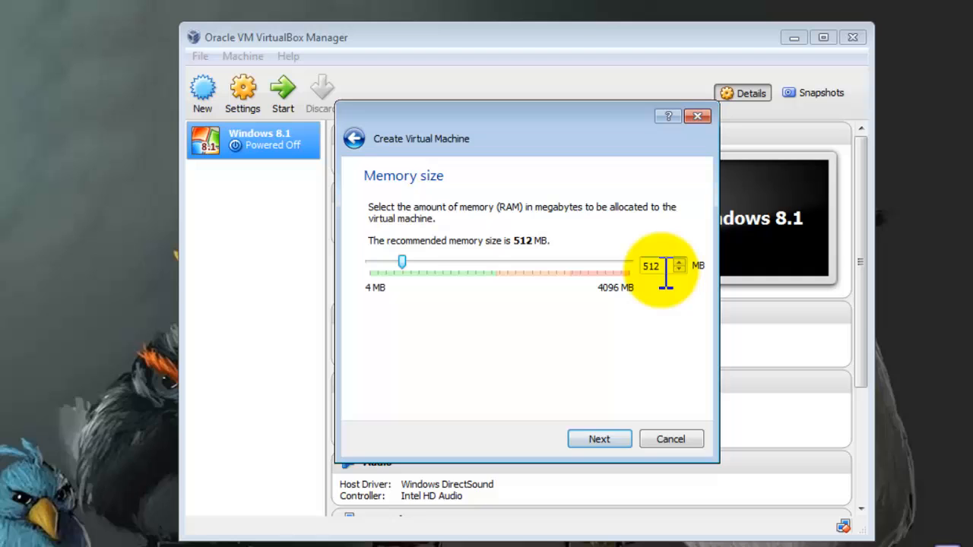
- Keep the memory size at 512 MB and move on to the hard drive step
triple_click(650, 264)
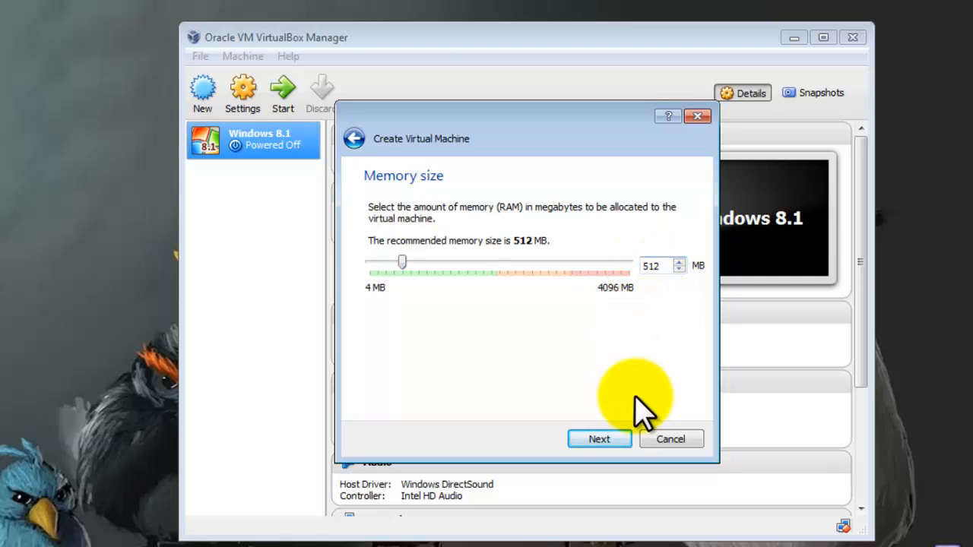
click(599, 437)
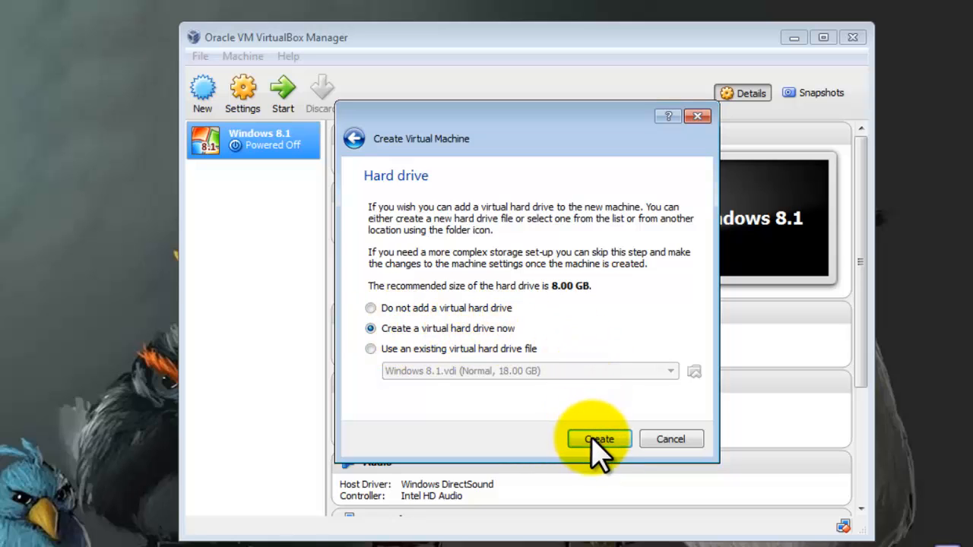
- Create an 8.00 GB dynamically allocated VDI disk, finishing the Linux OS machine
click(598, 440)
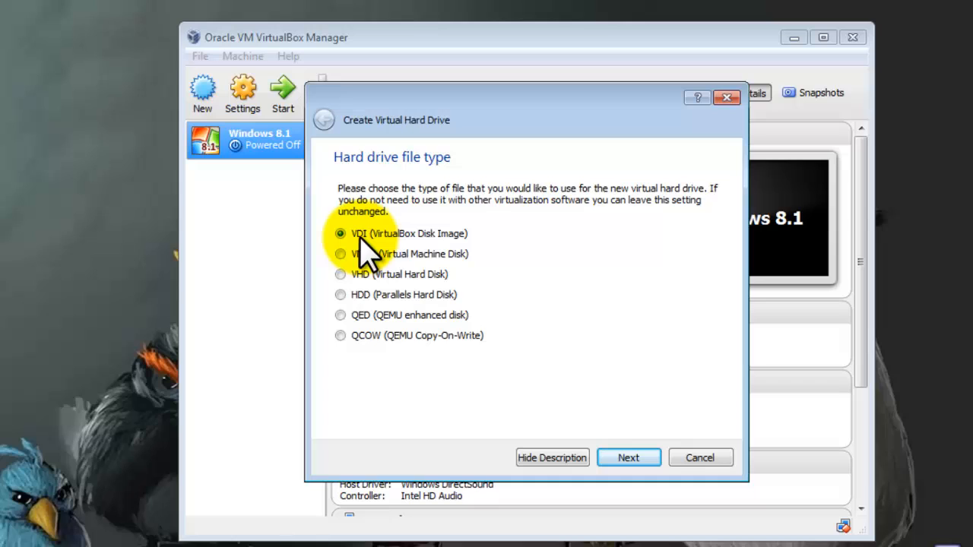
mouse_move(368, 258)
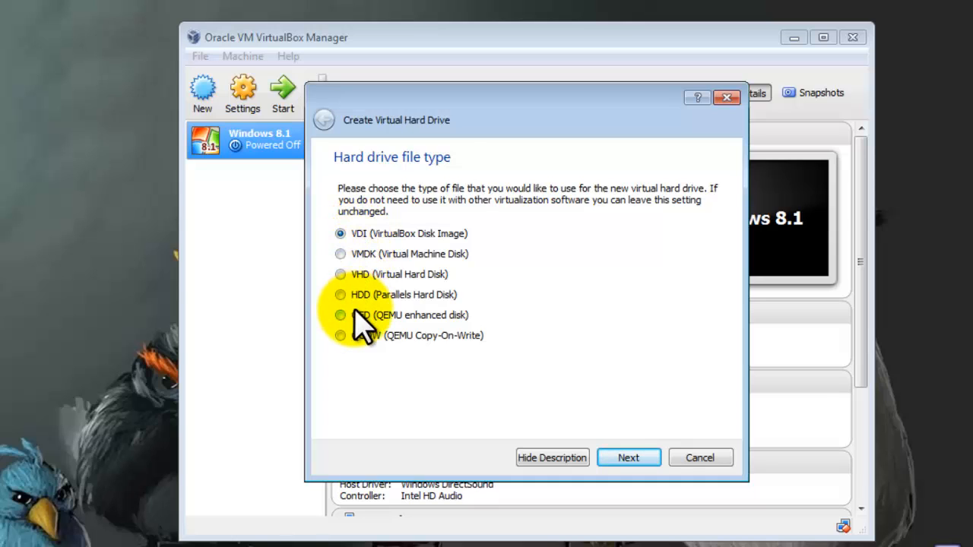
click(628, 457)
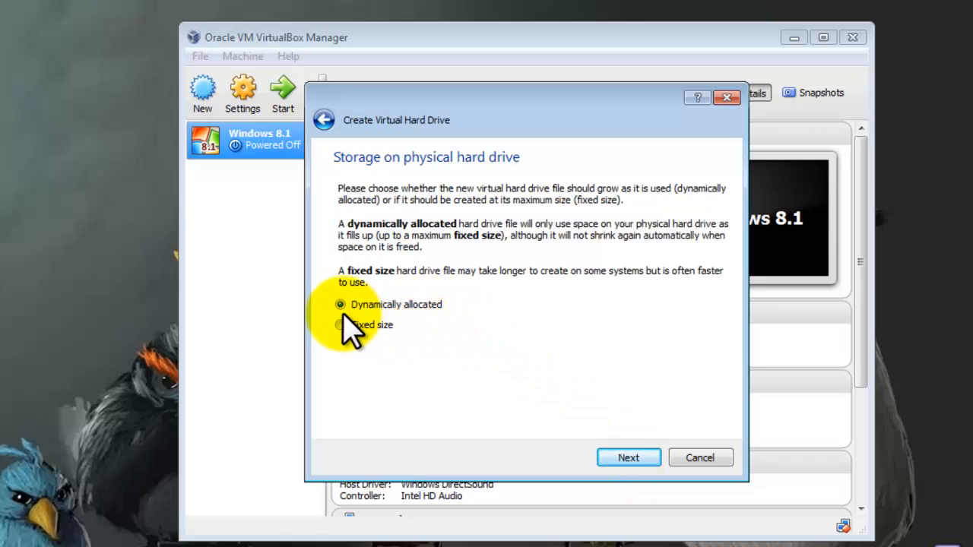
mouse_move(570, 315)
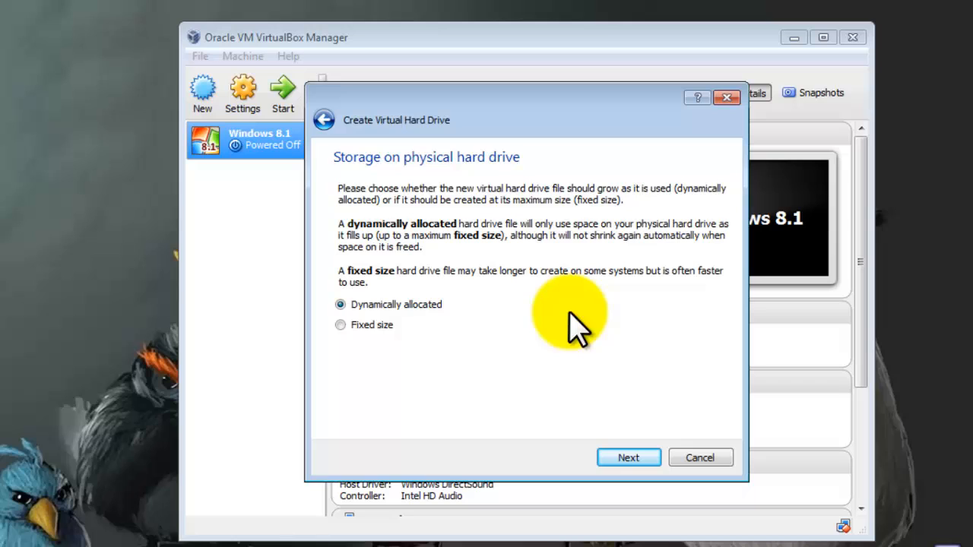
click(627, 456)
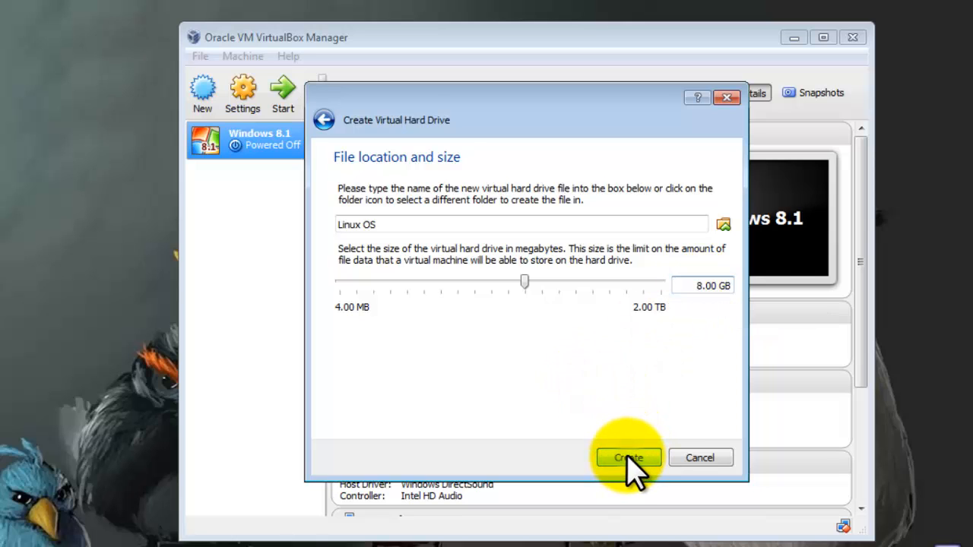
click(627, 458)
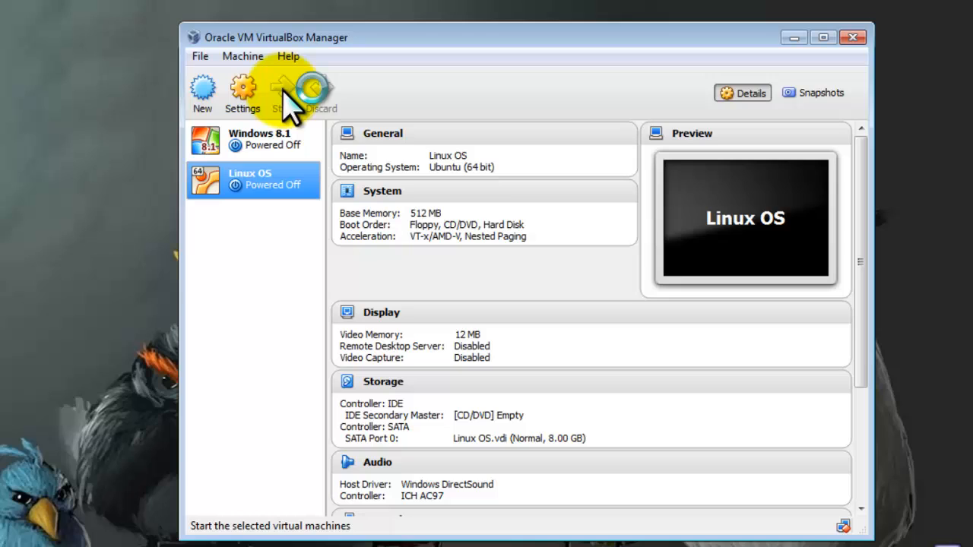
- Start Linux OS and pick ubuntu-14.04-desktop-amd64 from the Desktop as its start-up disk
click(279, 91)
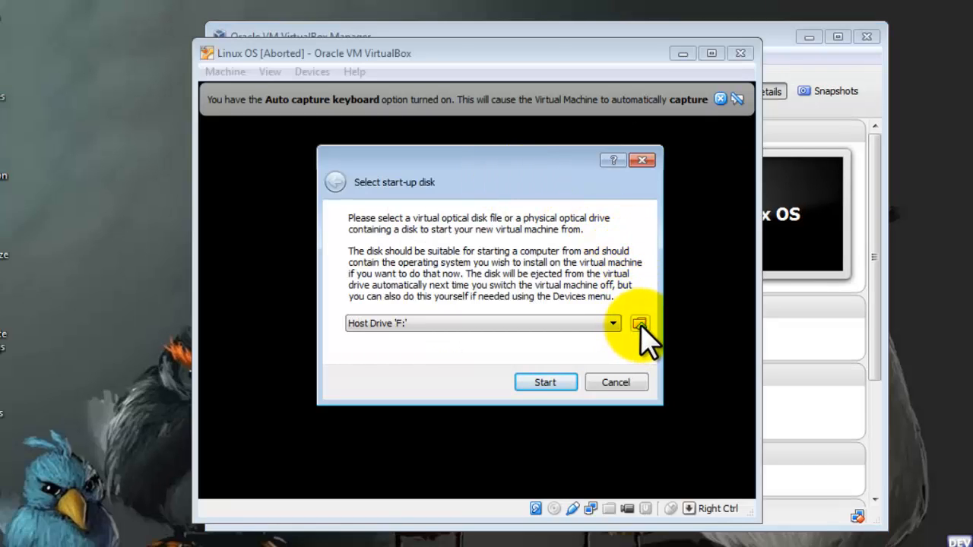
click(640, 322)
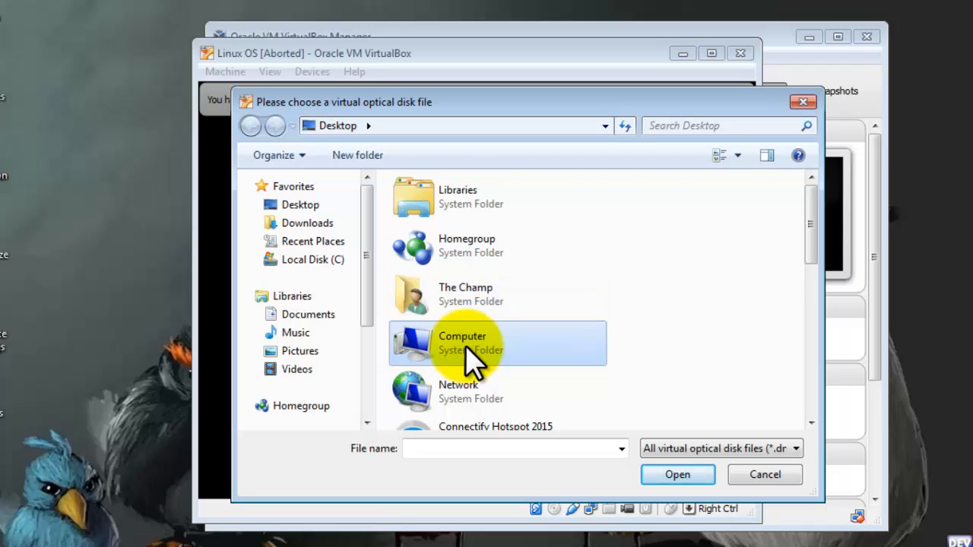
scroll(down, 3)
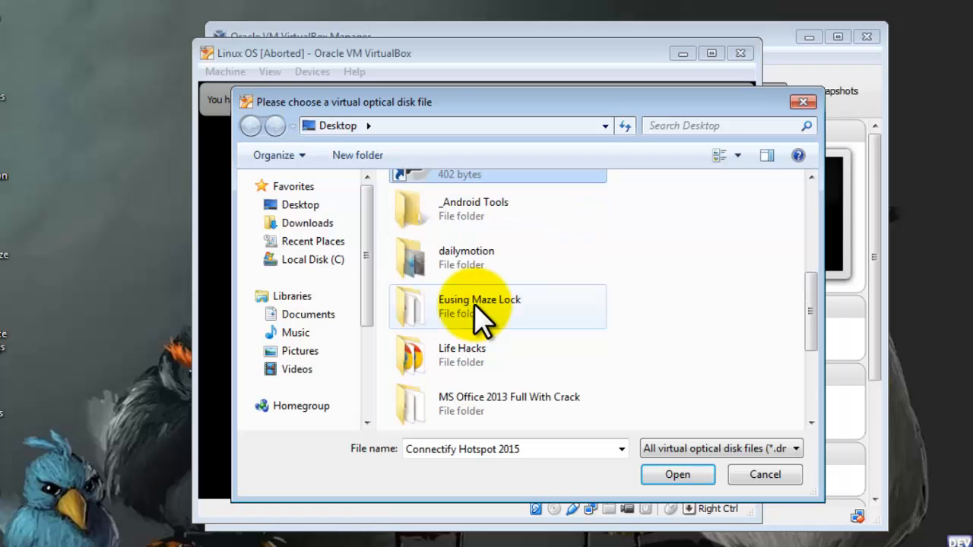
scroll(down, 3)
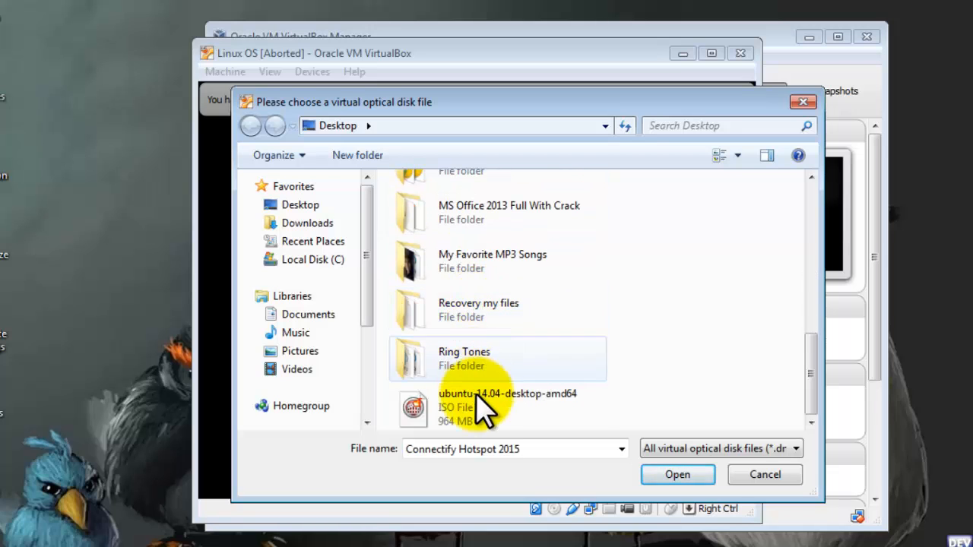
click(494, 408)
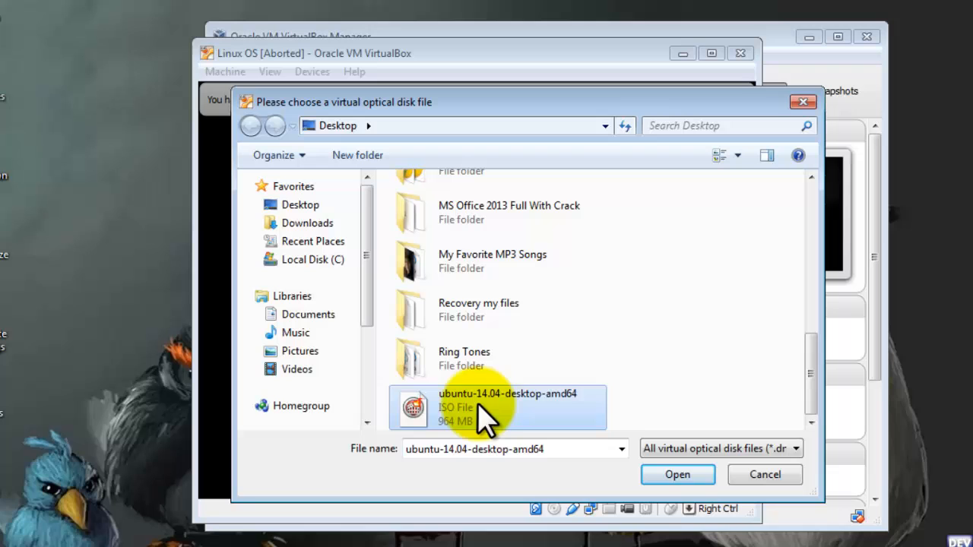
click(676, 474)
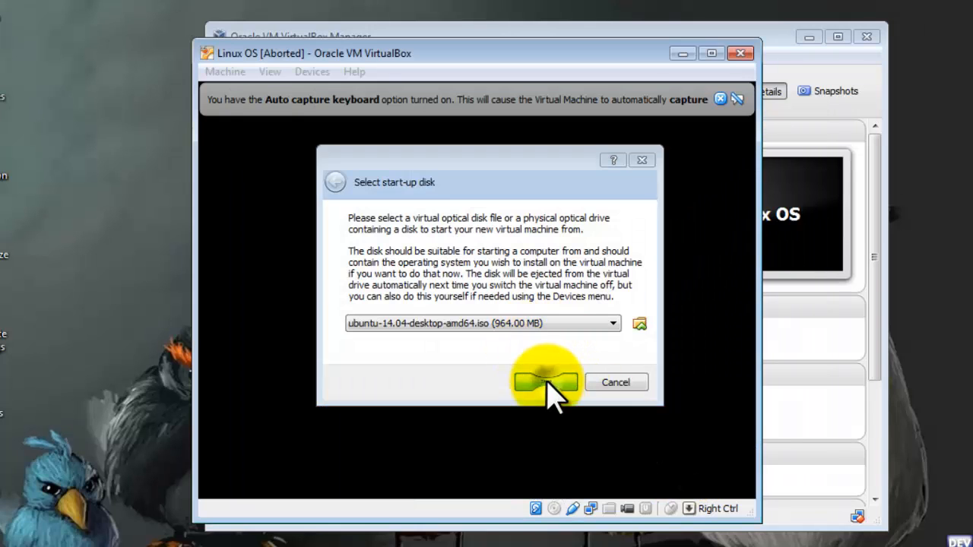
- Boot from the image, choose Install Ubuntu with third-party software included, pass preparation checks
click(545, 382)
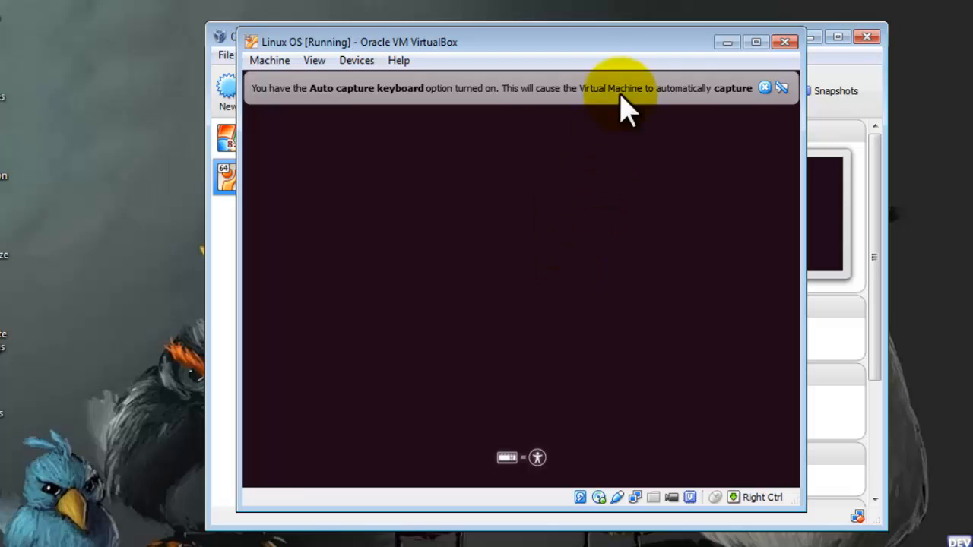
mouse_move(585, 266)
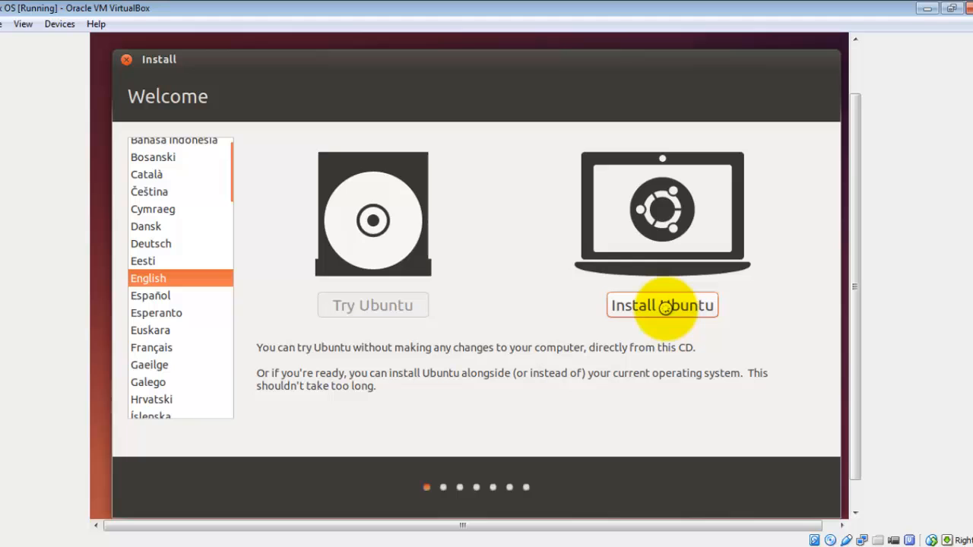
click(662, 304)
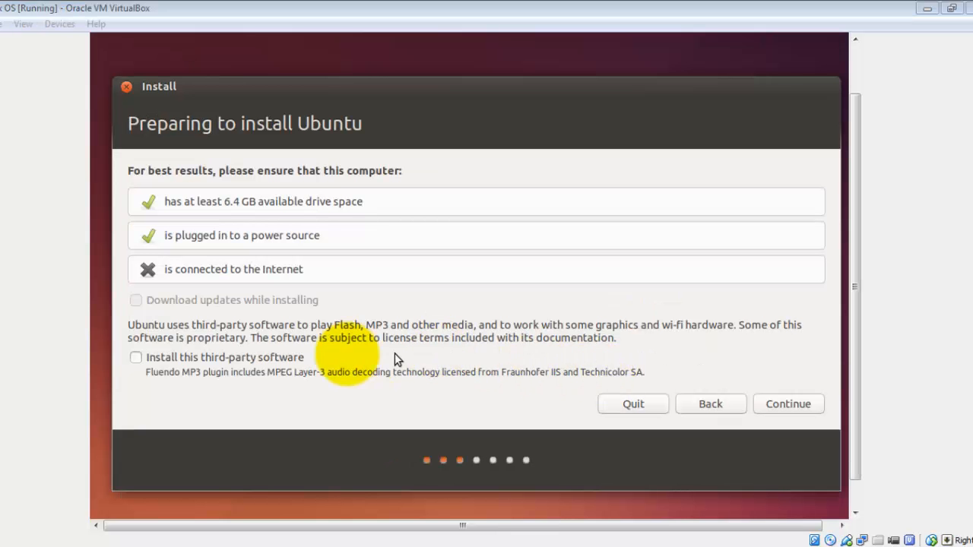
click(135, 357)
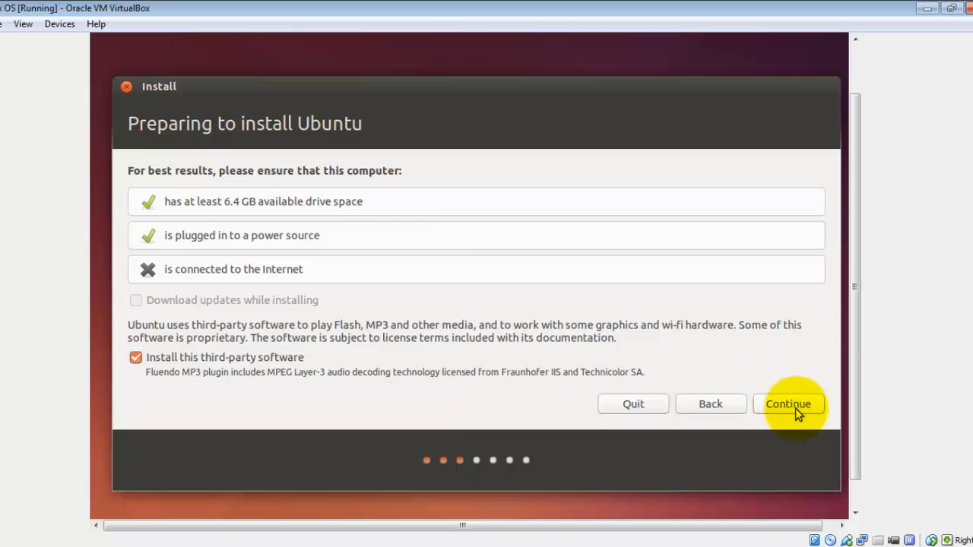
click(787, 404)
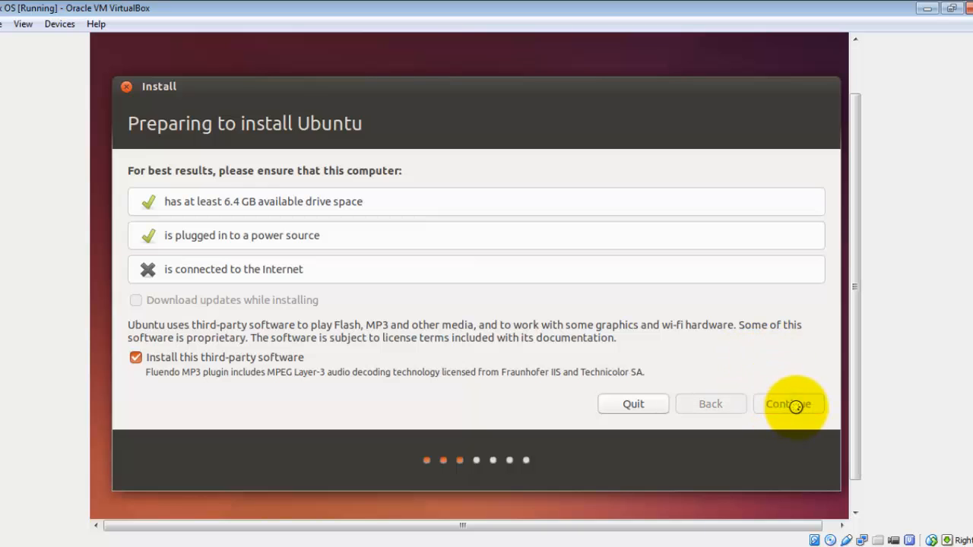
click(787, 404)
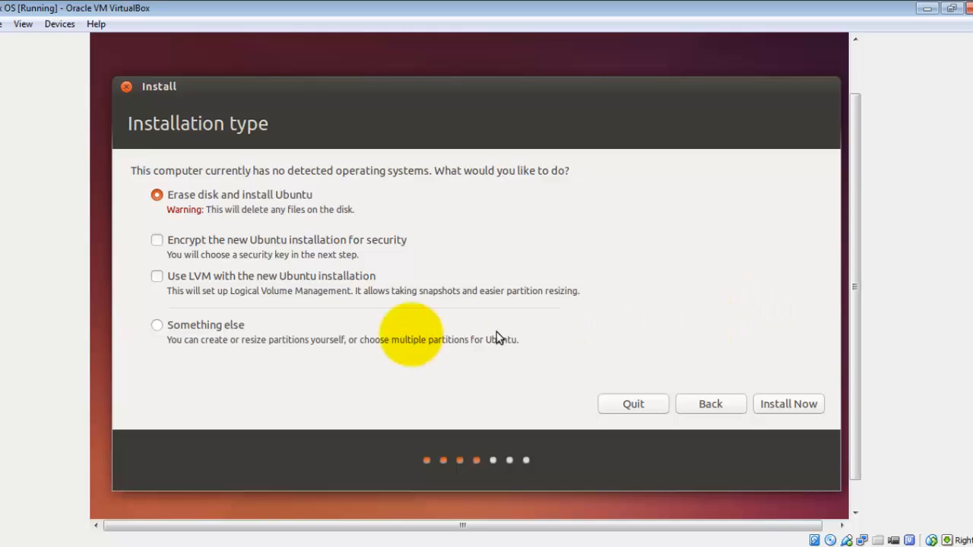
mouse_move(185, 338)
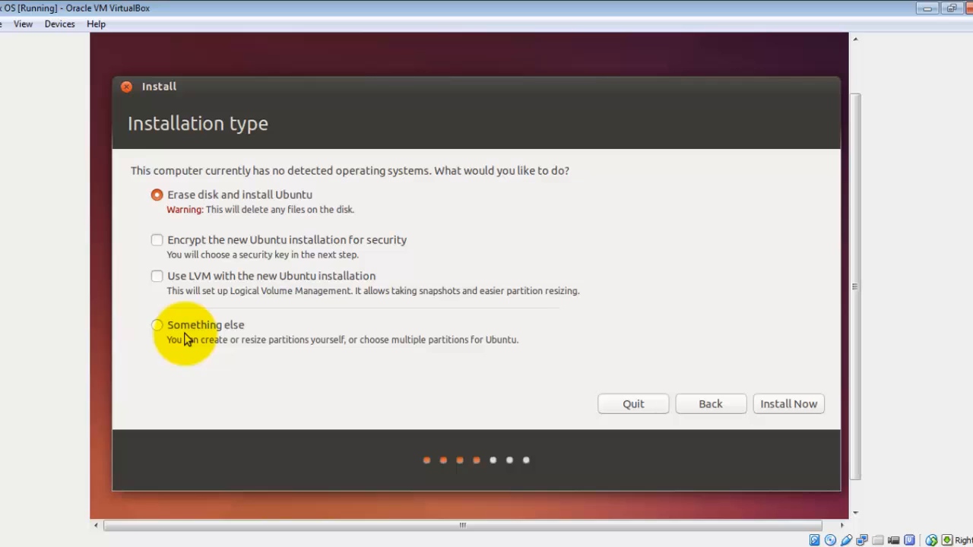
mouse_move(700, 270)
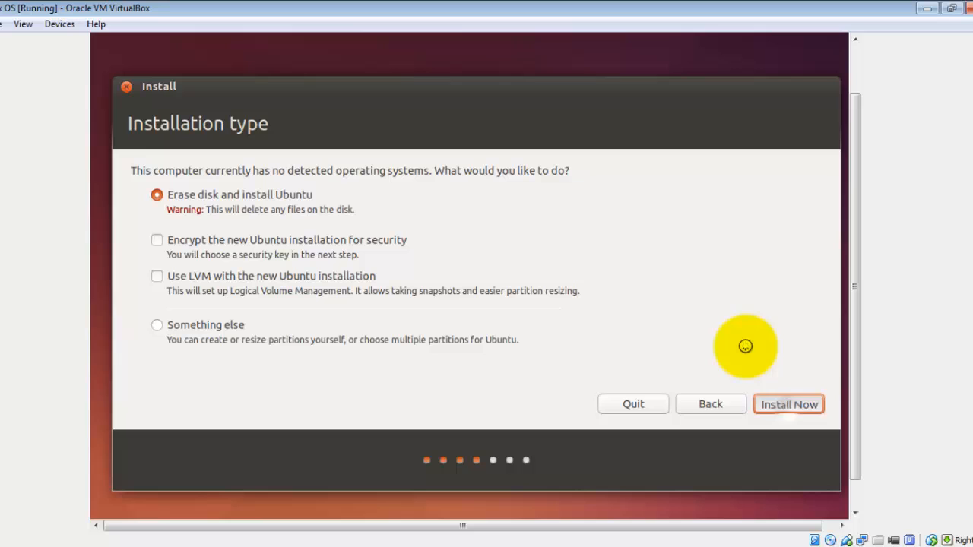
- Begin installation with Erase disk and install Ubuntu selected
click(788, 404)
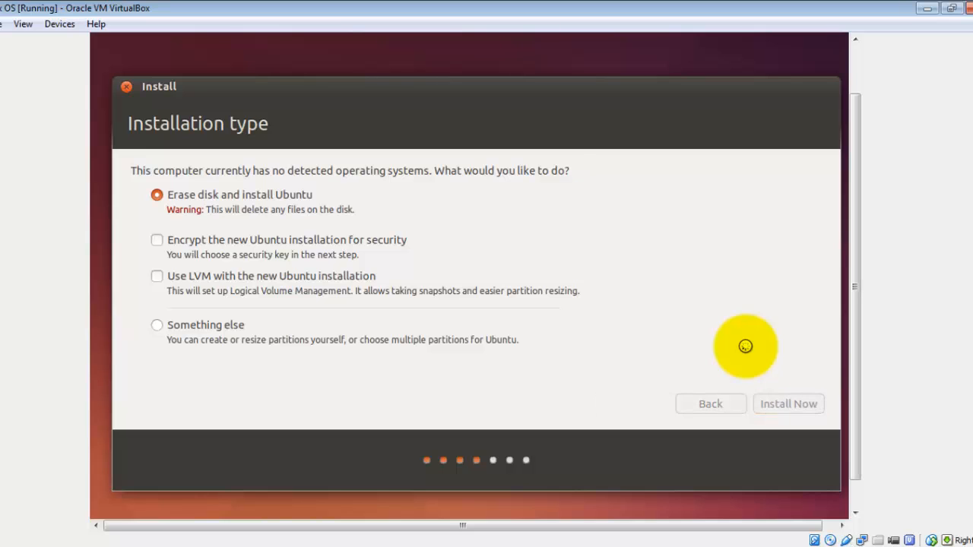
- Confirm the install, accept New York time zone and English (US) keyboard layout
click(787, 404)
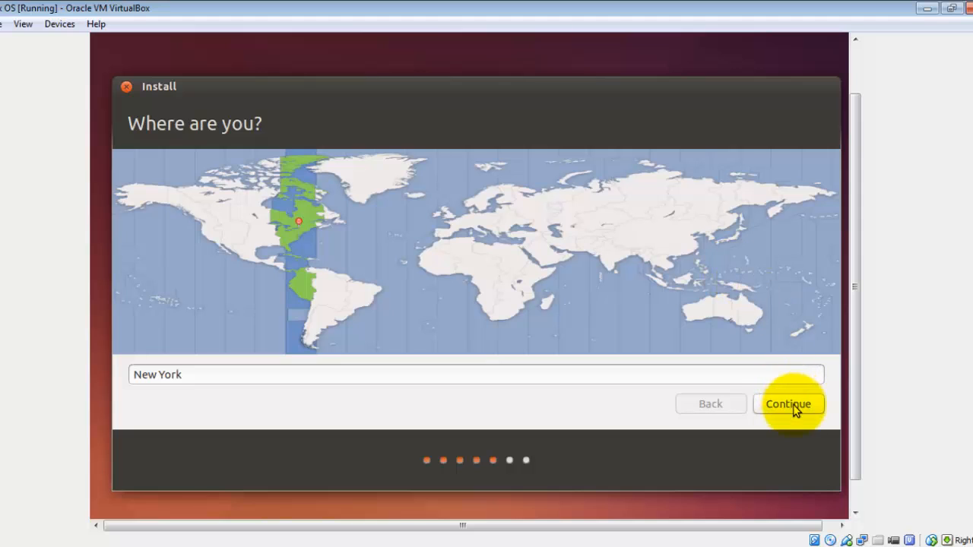
click(787, 404)
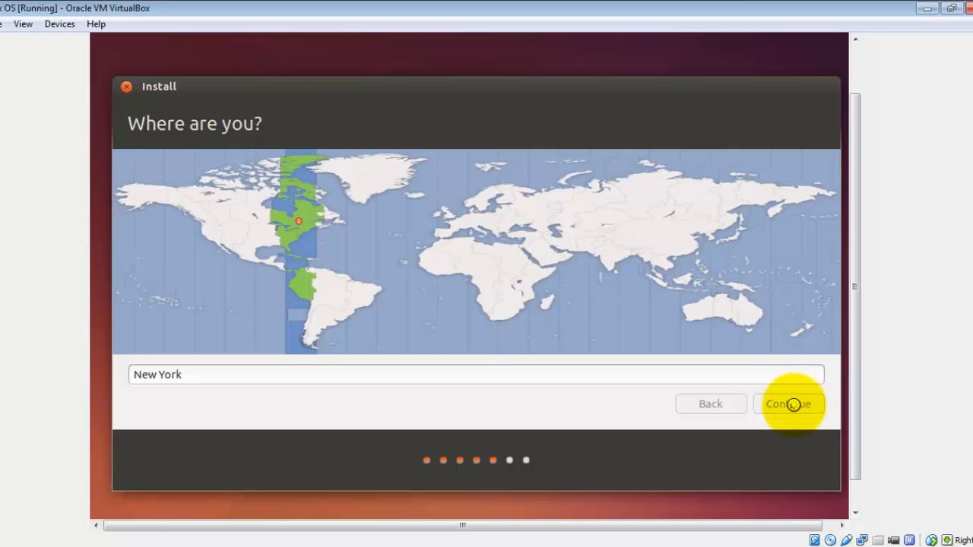
click(787, 405)
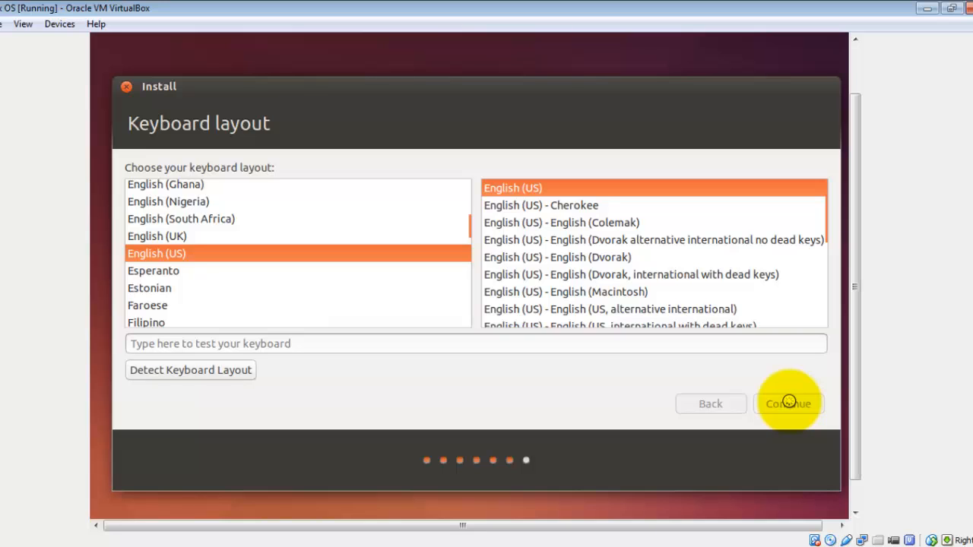
click(788, 404)
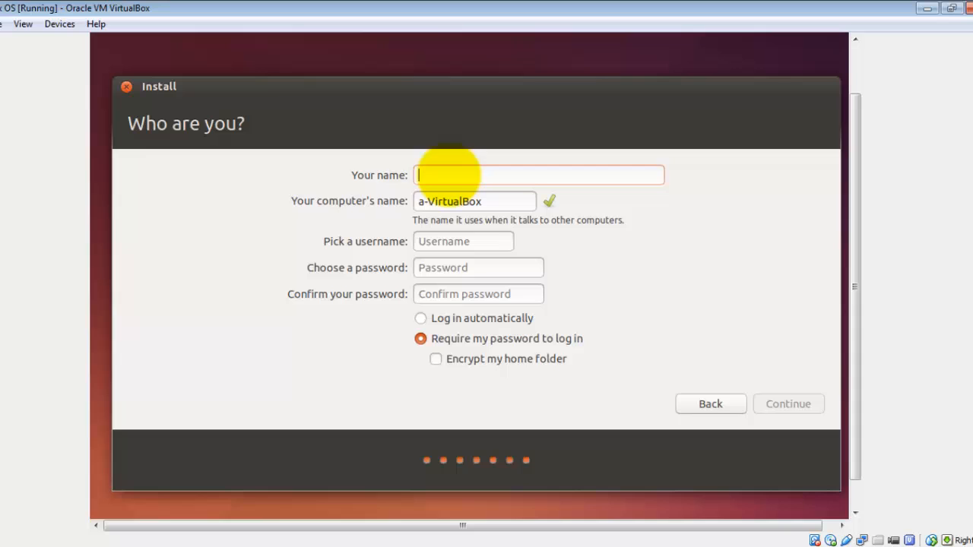
- Create the account 'Tech Zaada', username Tech, with a password required to log in
text(Tech)
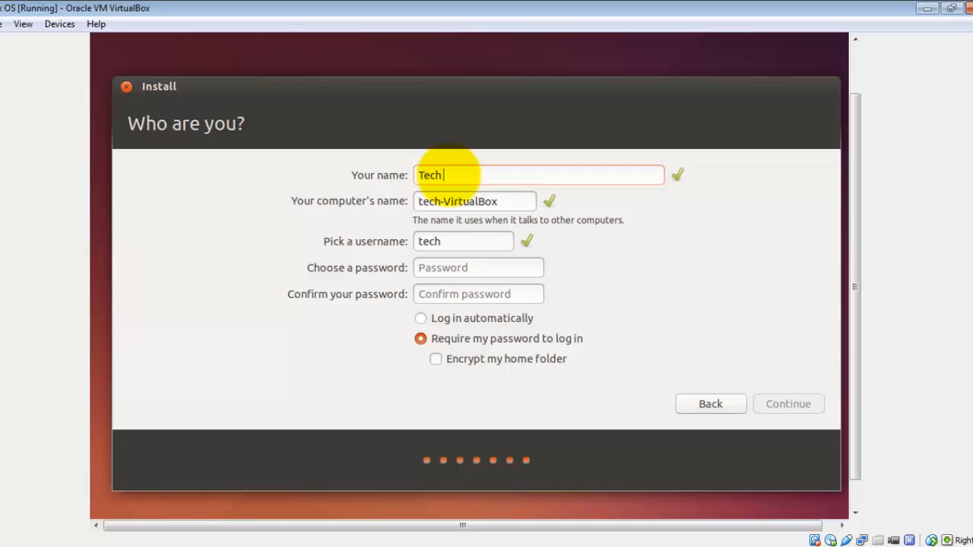
text(Zaada)
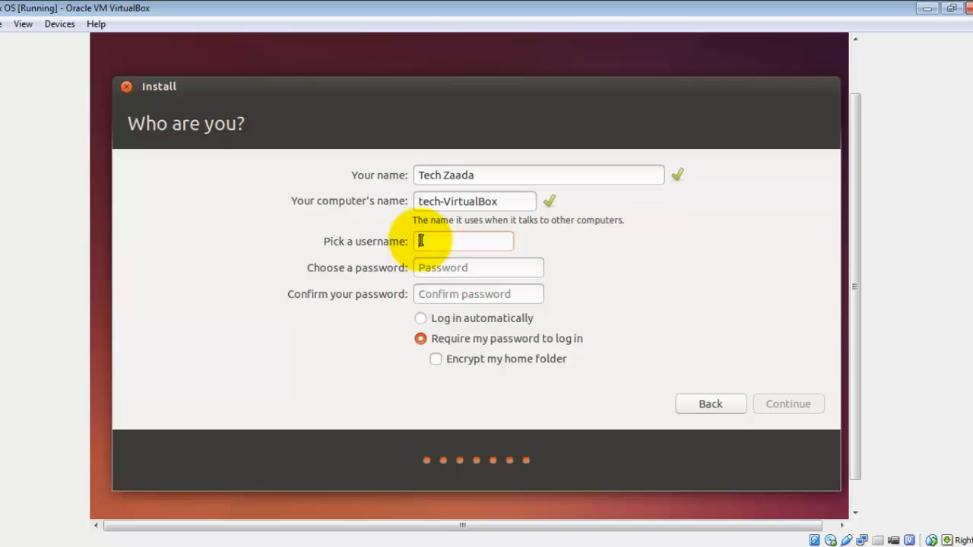
text(Tech)
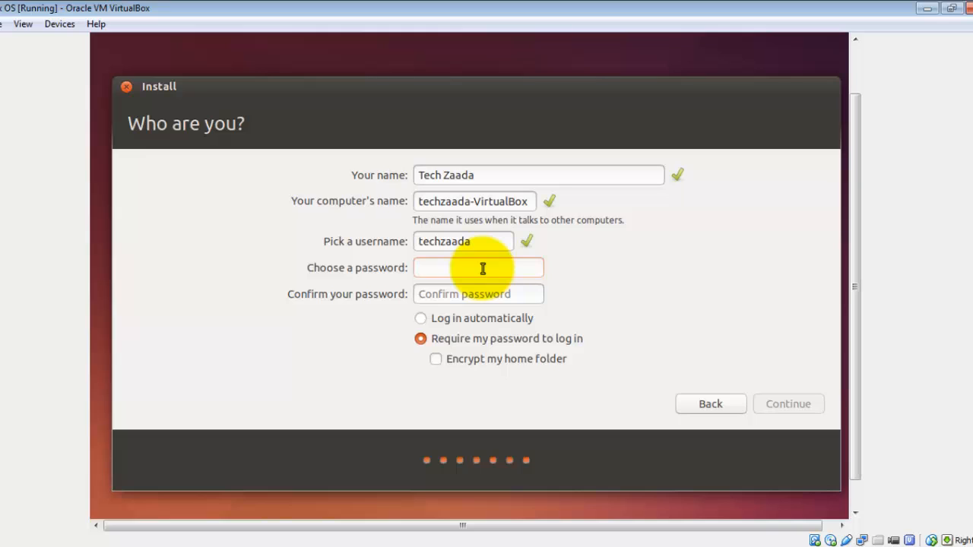
click(479, 268)
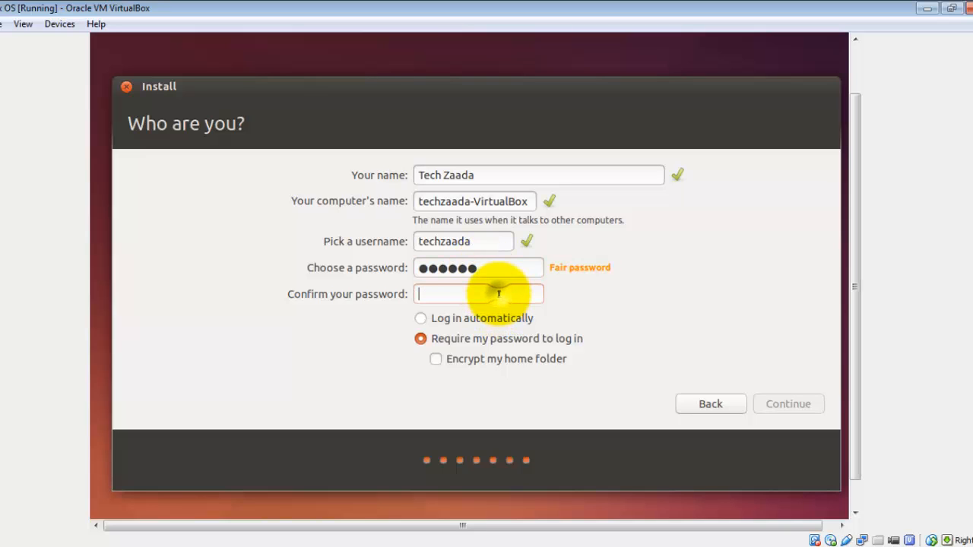
text(•••••)
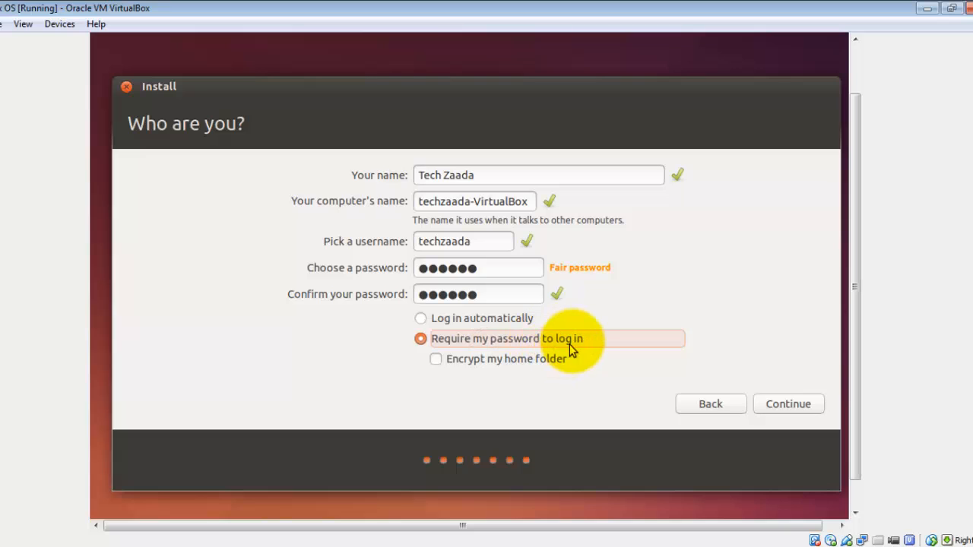
mouse_move(584, 343)
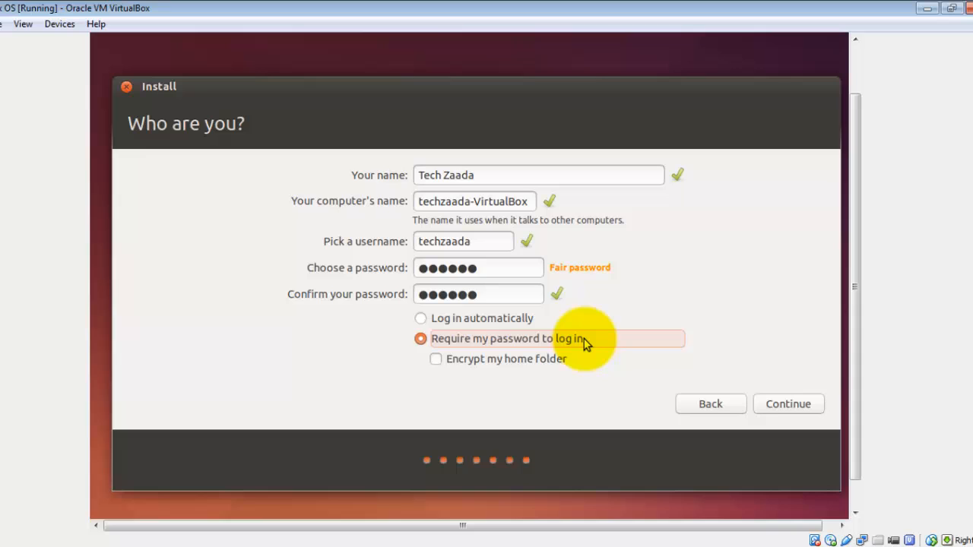
mouse_move(590, 343)
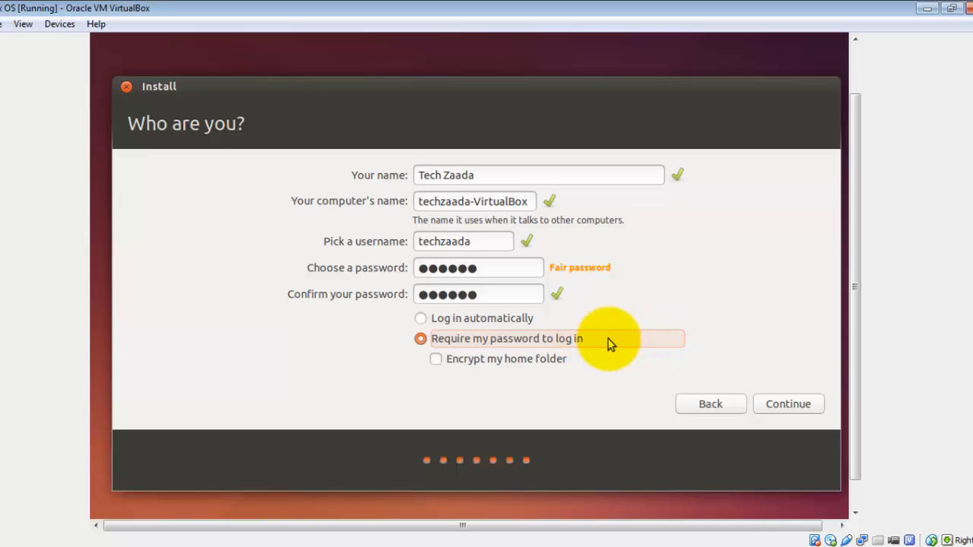
mouse_move(788, 404)
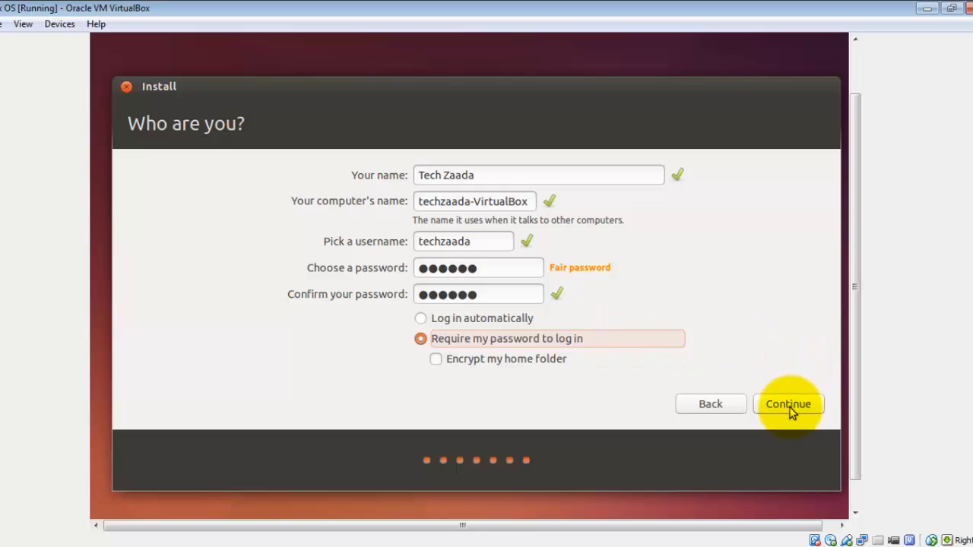
click(787, 405)
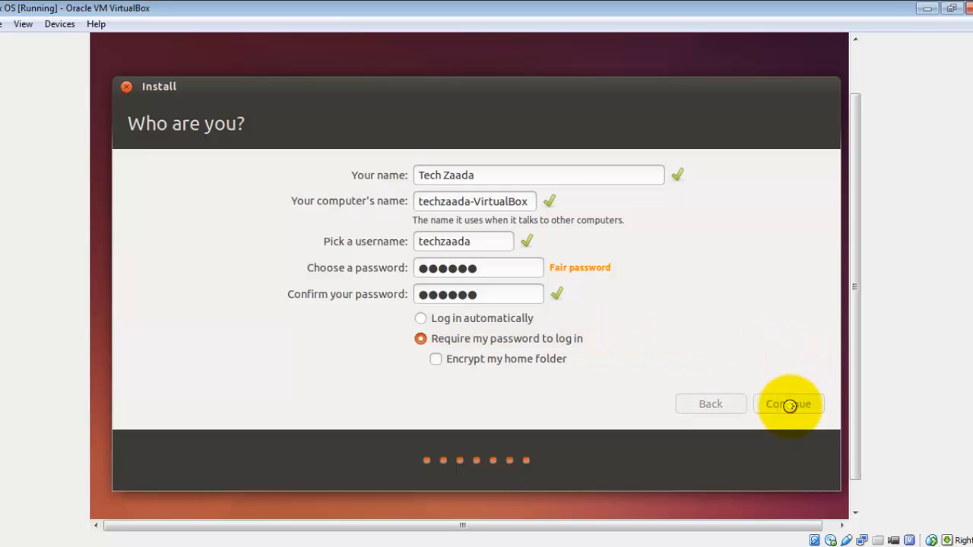
click(787, 405)
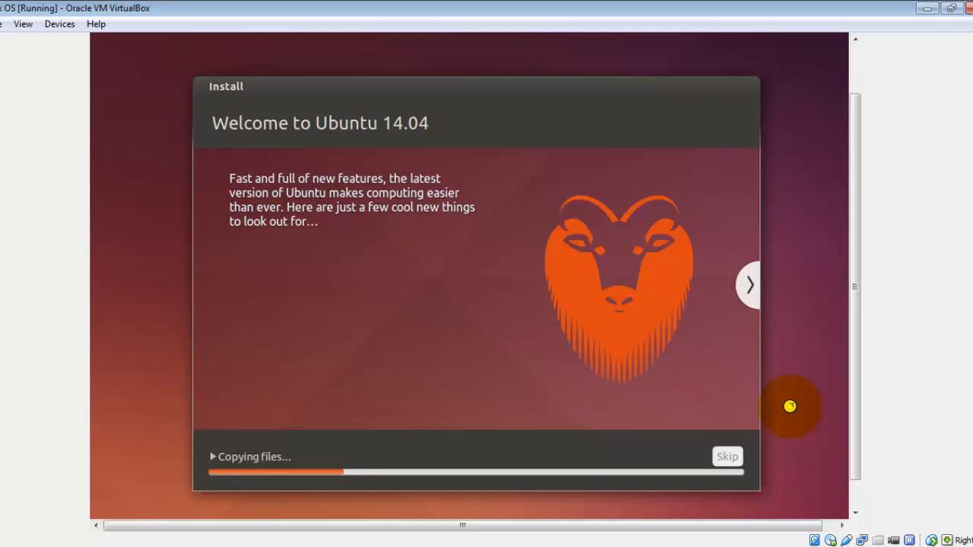
mouse_move(854, 216)
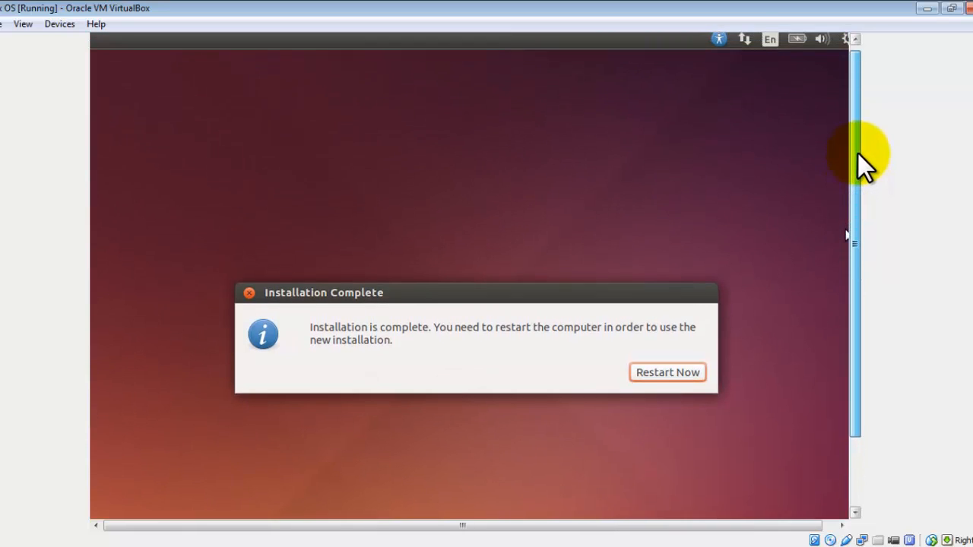
mouse_move(804, 176)
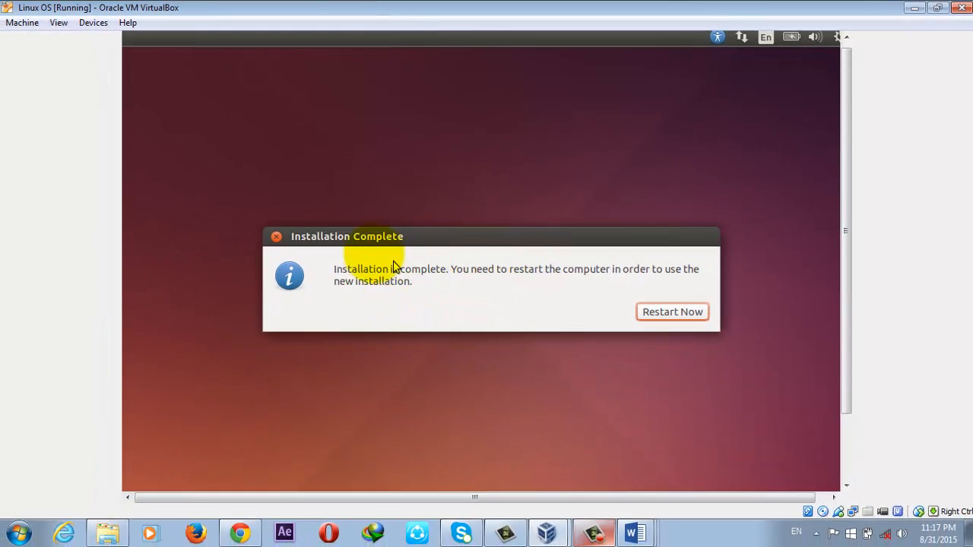
mouse_move(520, 243)
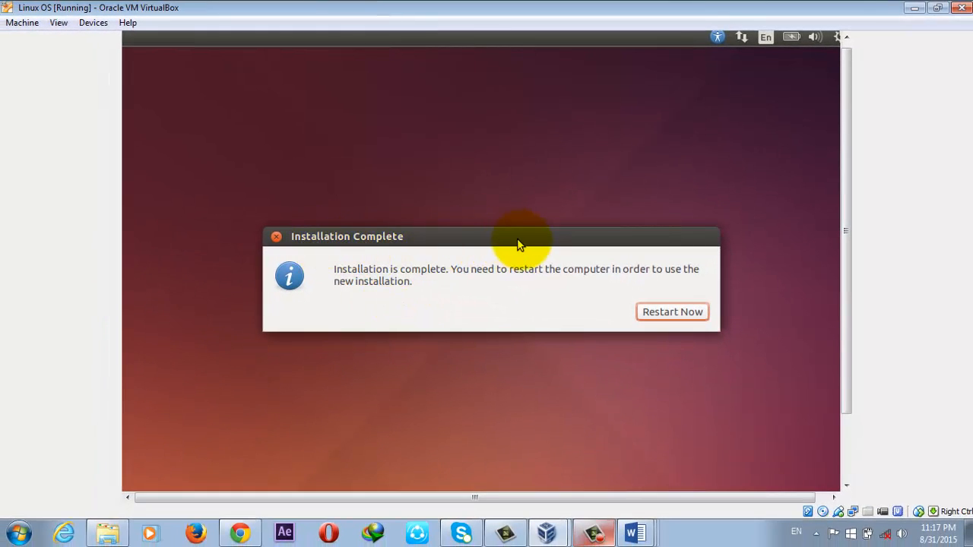
mouse_move(672, 311)
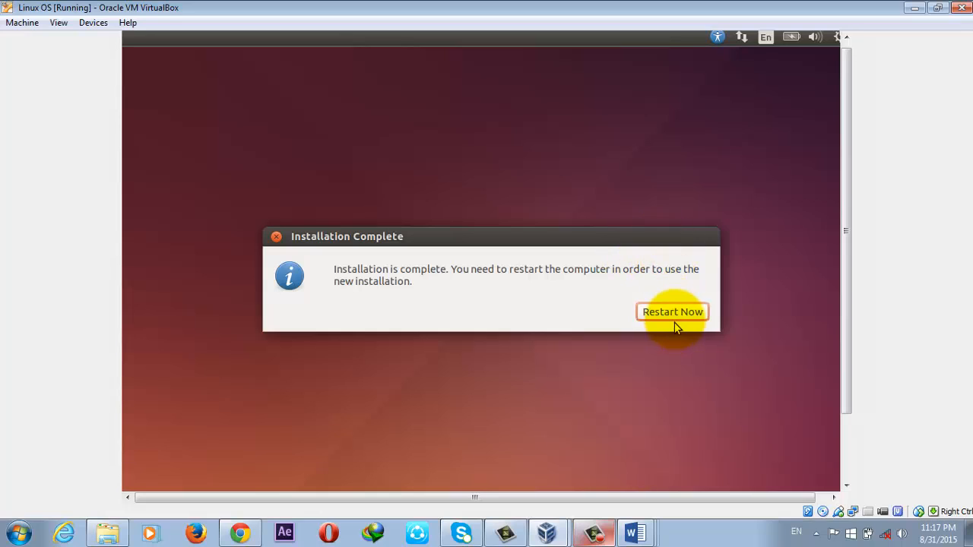
- Restart the machine from the Installation Complete dialog
click(672, 311)
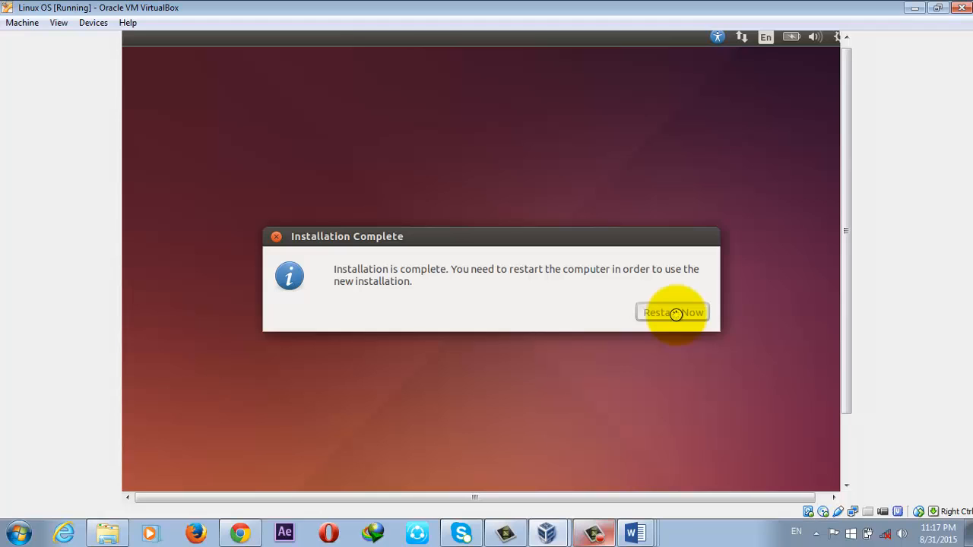
click(672, 313)
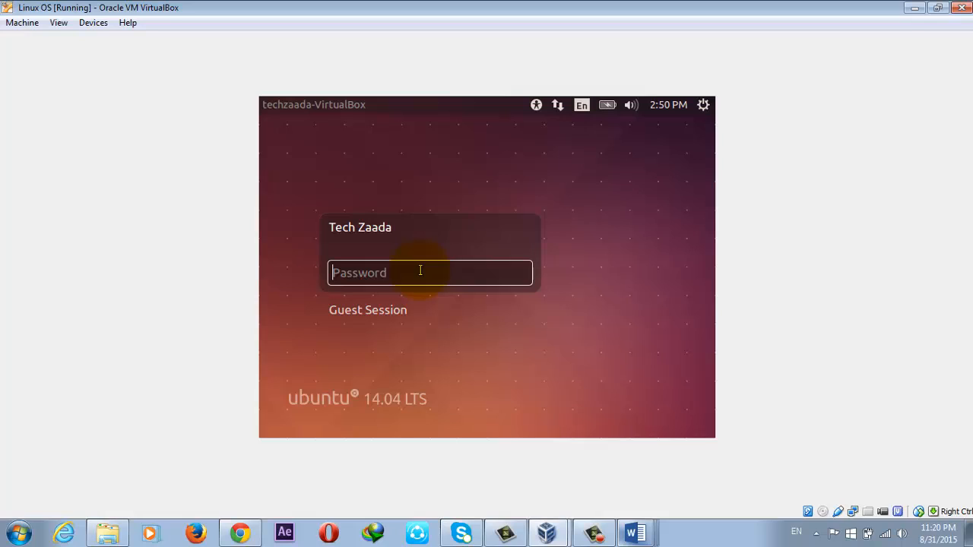
- Log in with the password and briefly view the Ubuntu desktop's right-click menu
text(•)
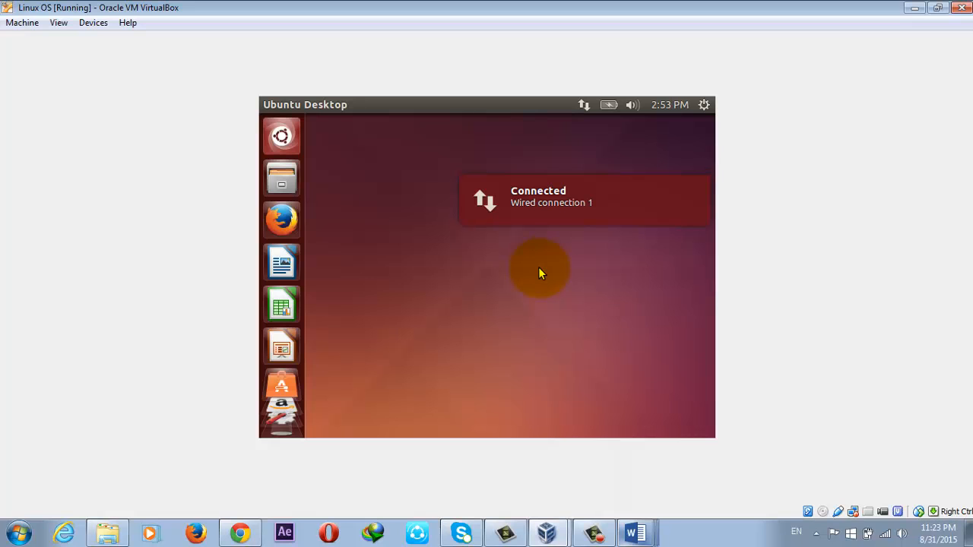
right_click(539, 272)
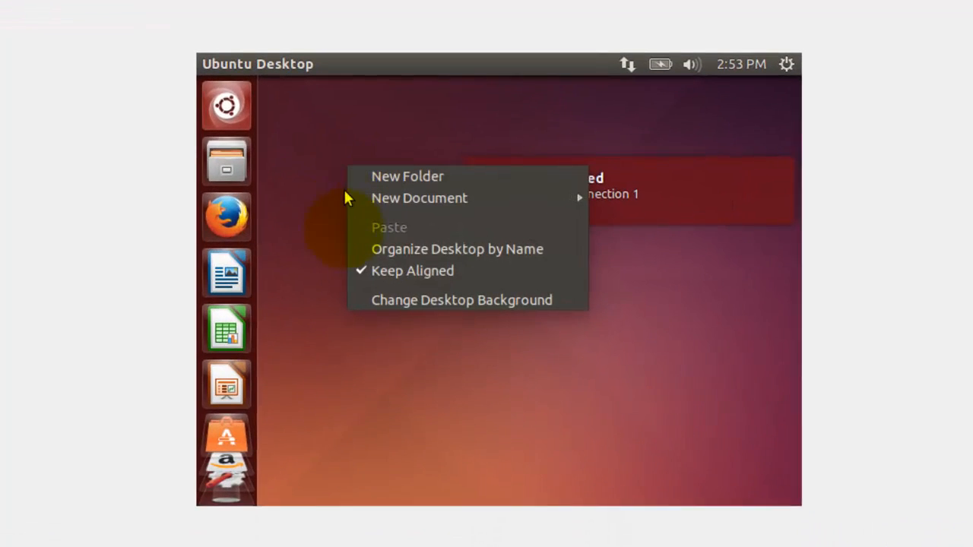
click(317, 225)
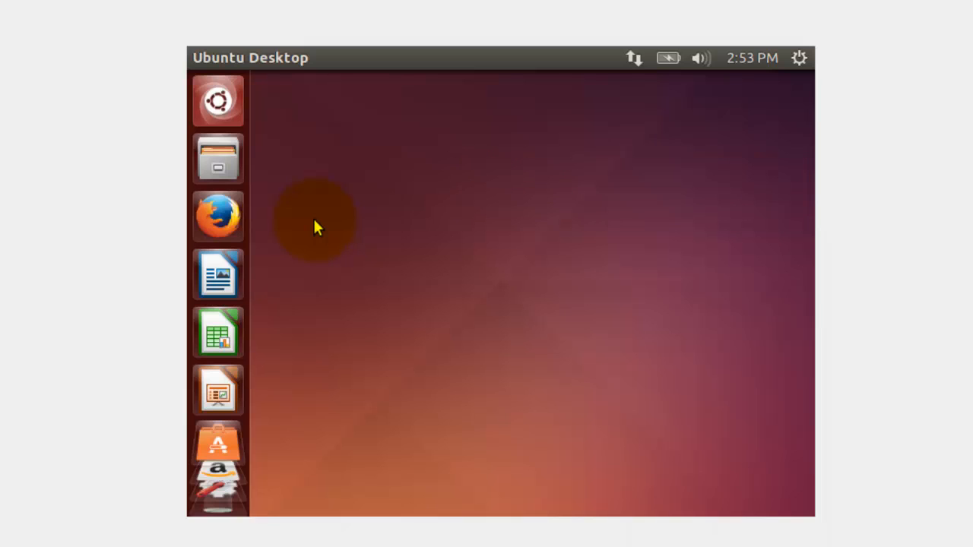
mouse_move(547, 251)
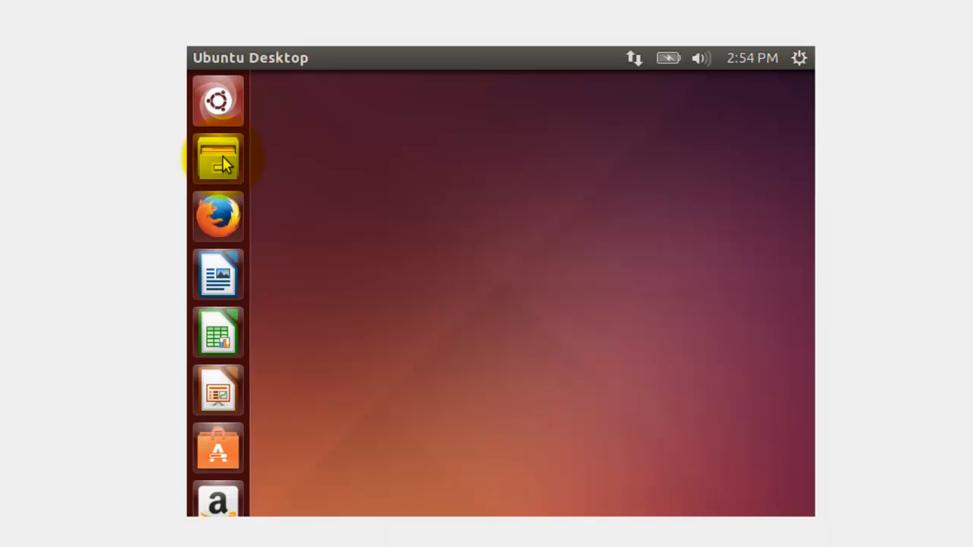
- Browse the Ubuntu home folder in Files, then minimise the VM to the Windows desktop
click(219, 159)
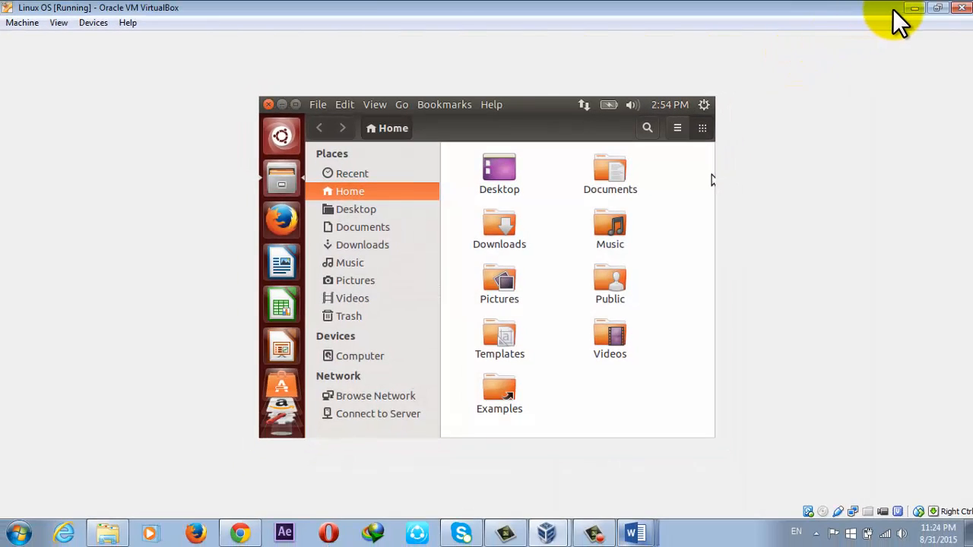
click(915, 8)
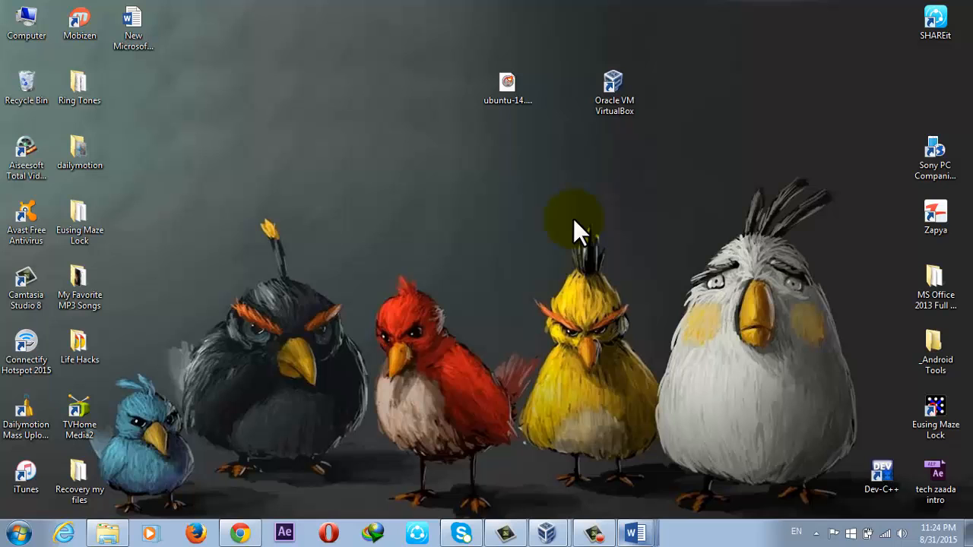
mouse_move(418, 160)
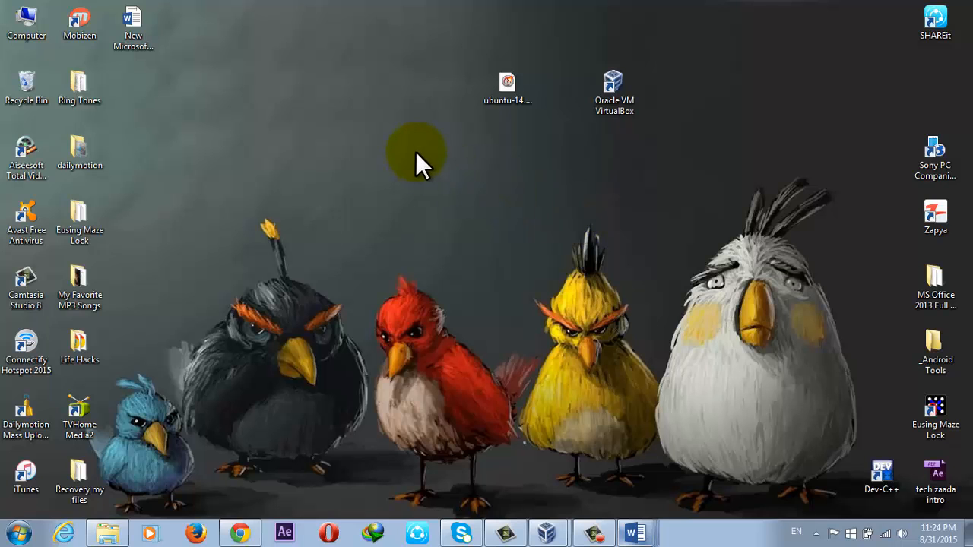